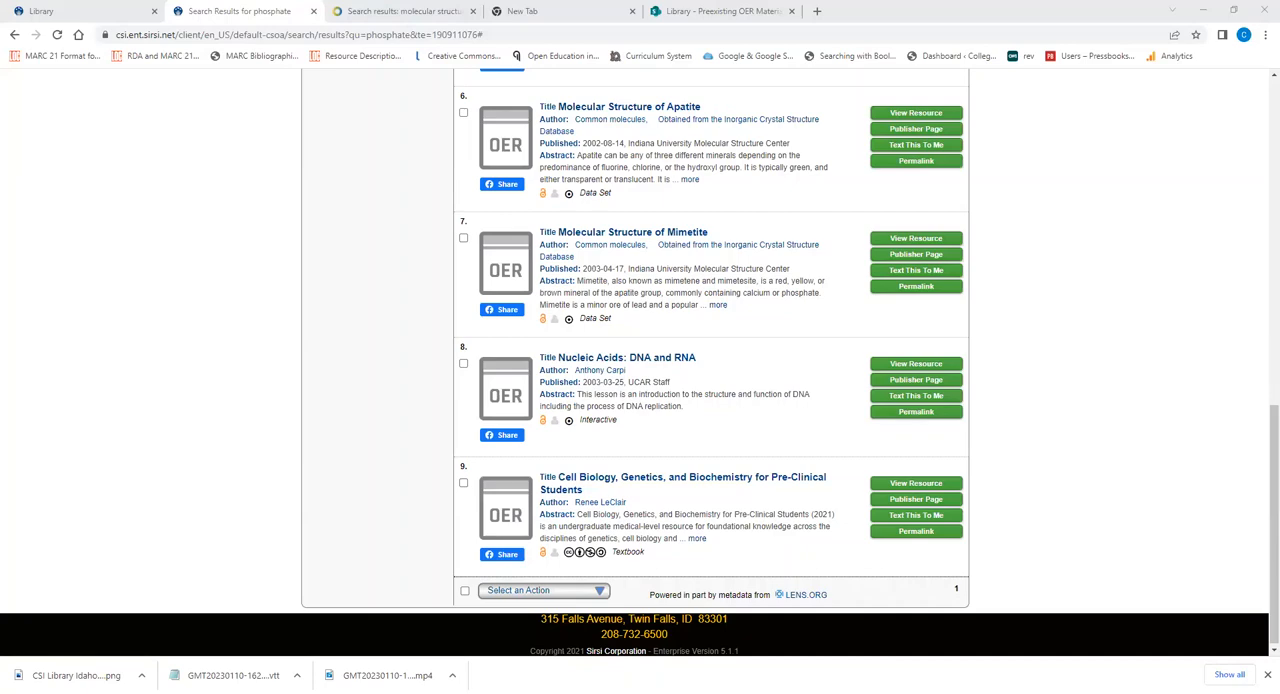
mouse_move(373, 358)
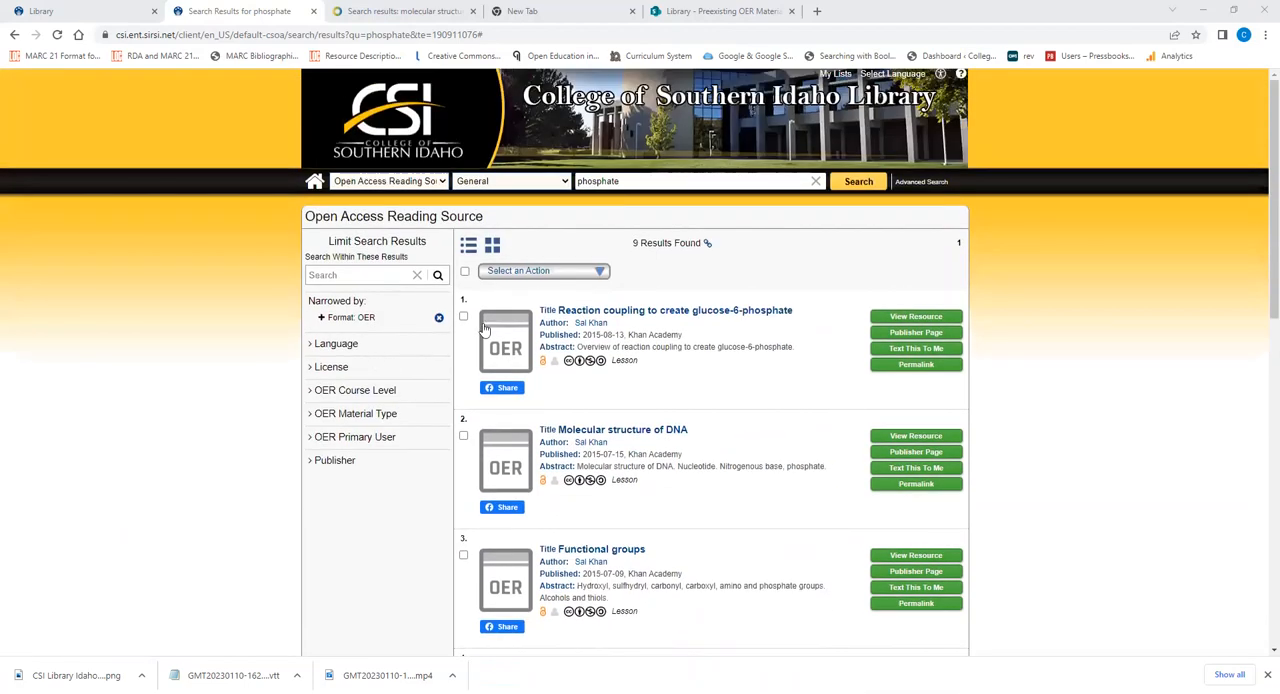
mouse_move(1006, 263)
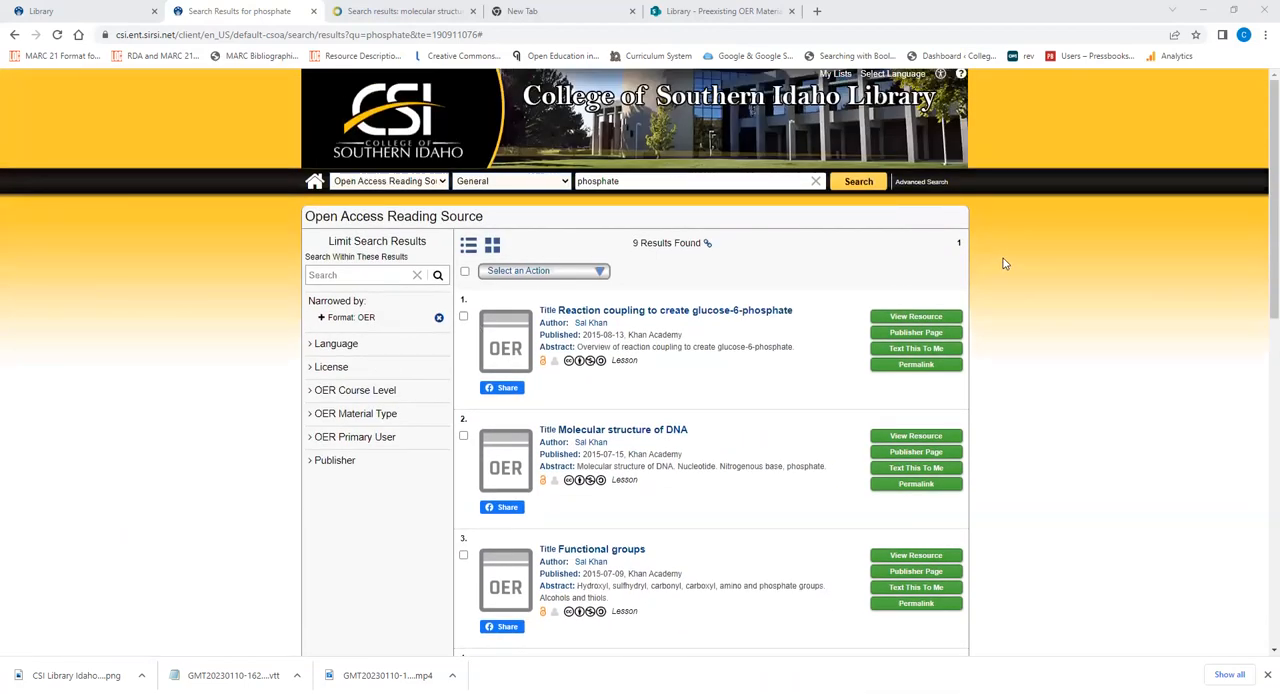
mouse_move(1022, 239)
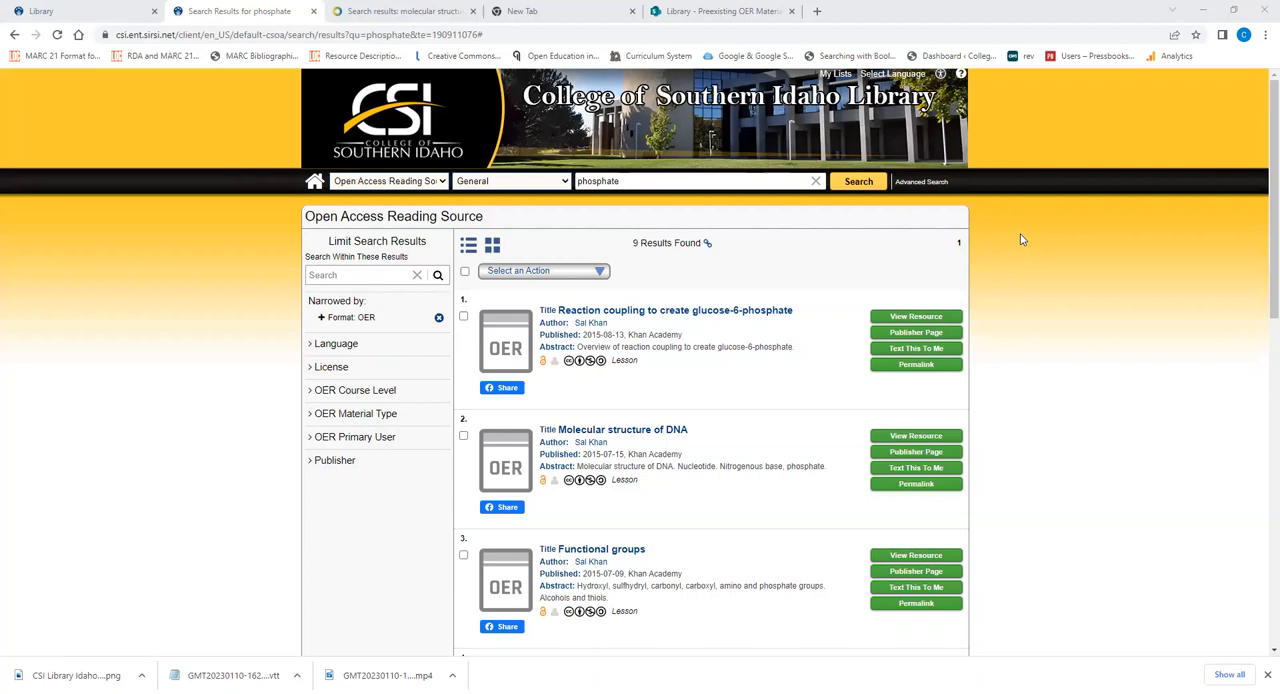
Try the Molecular Structure of Apatite resource, confirm OER Commons finds no matches, then start a new tab.
scroll("down", 3)
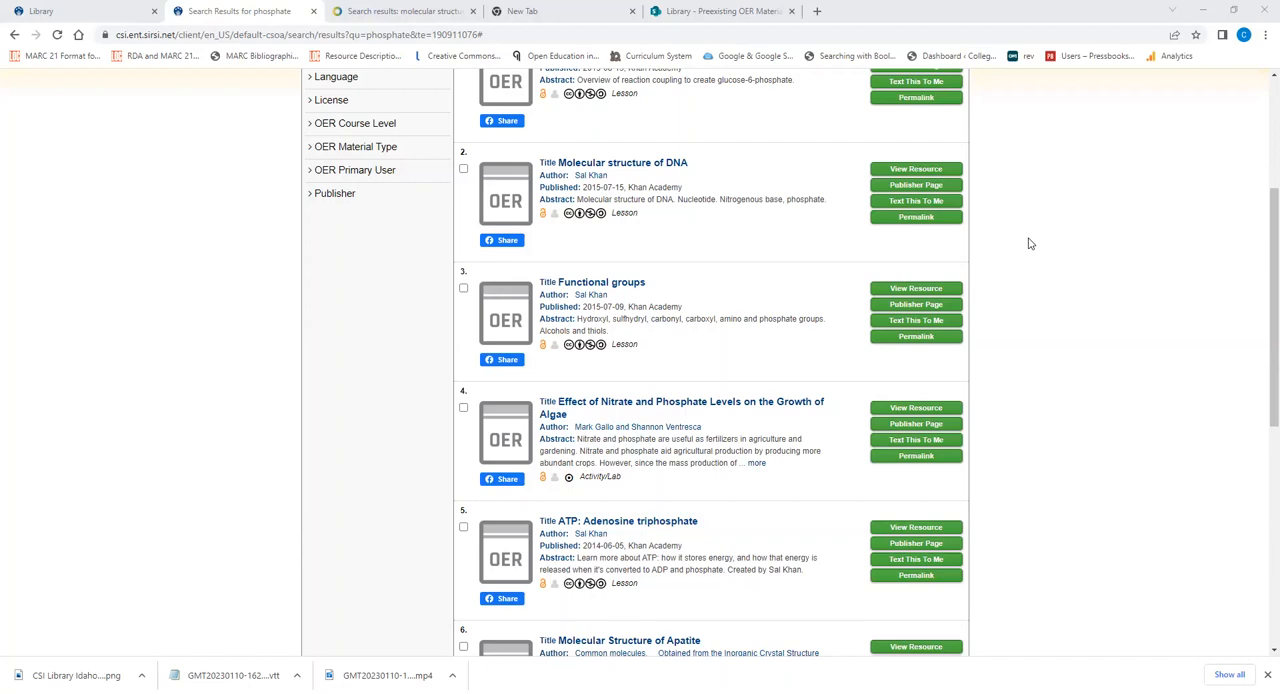
mouse_move(1028, 253)
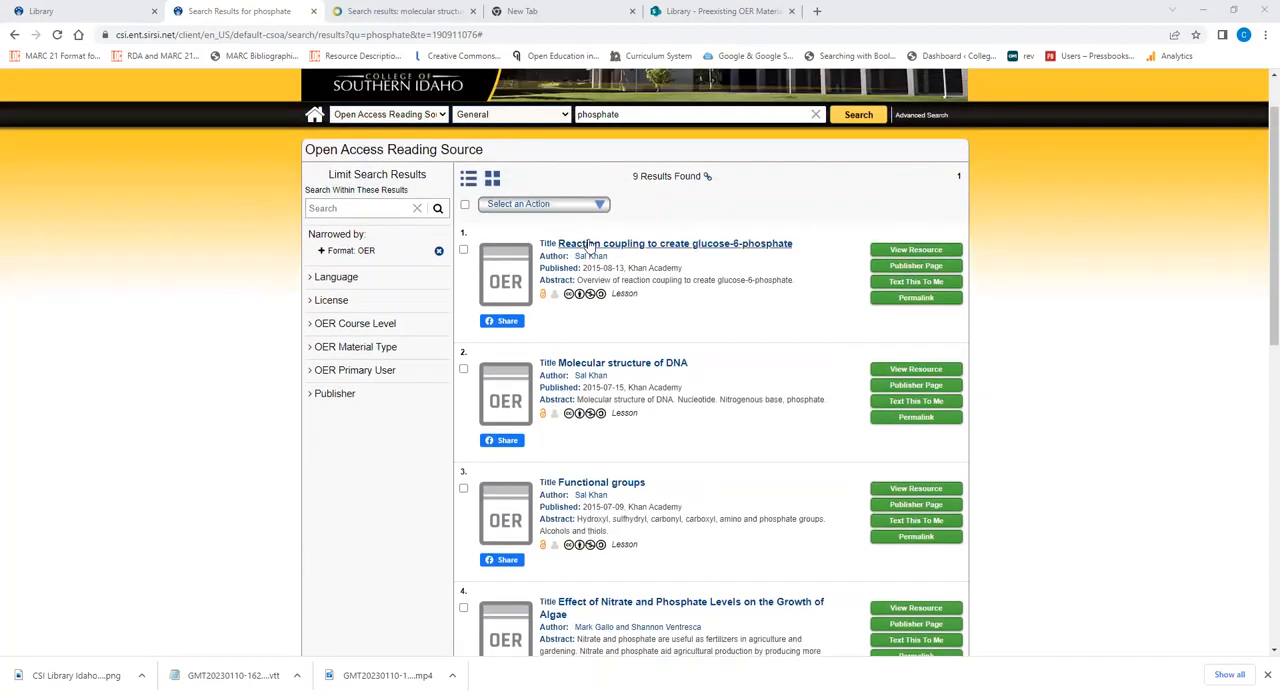
mouse_move(461, 152)
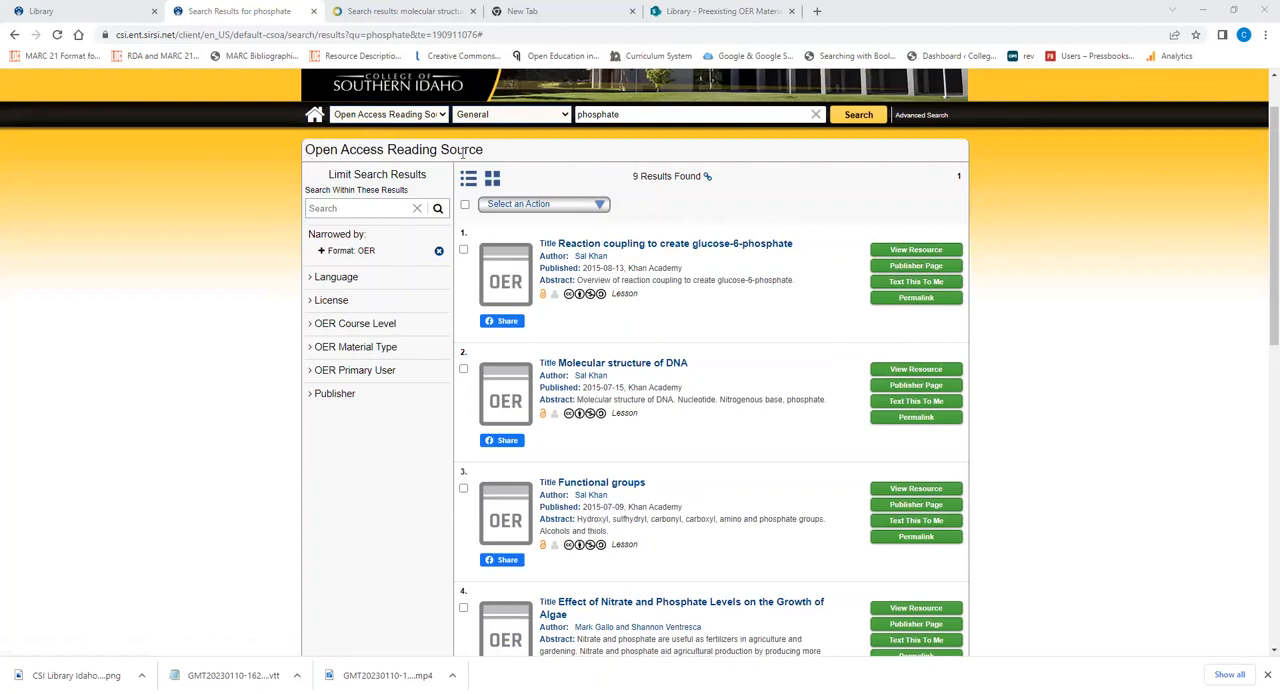
mouse_move(378, 251)
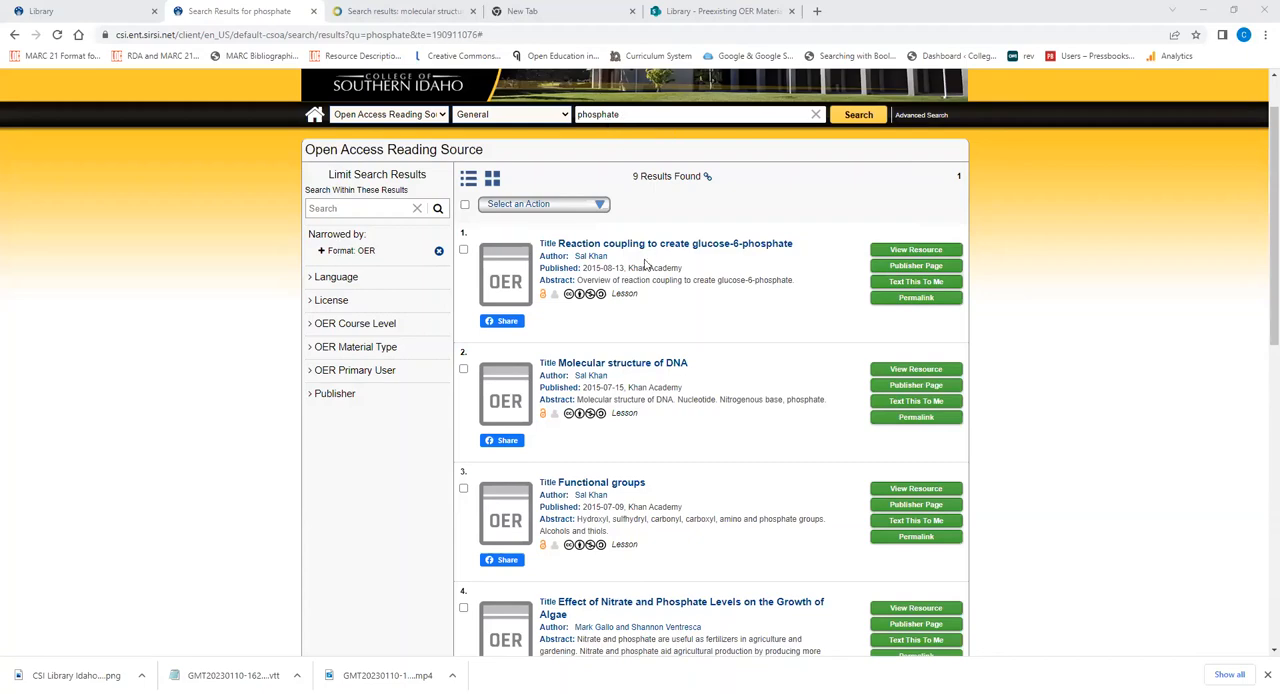
scroll("down", 3)
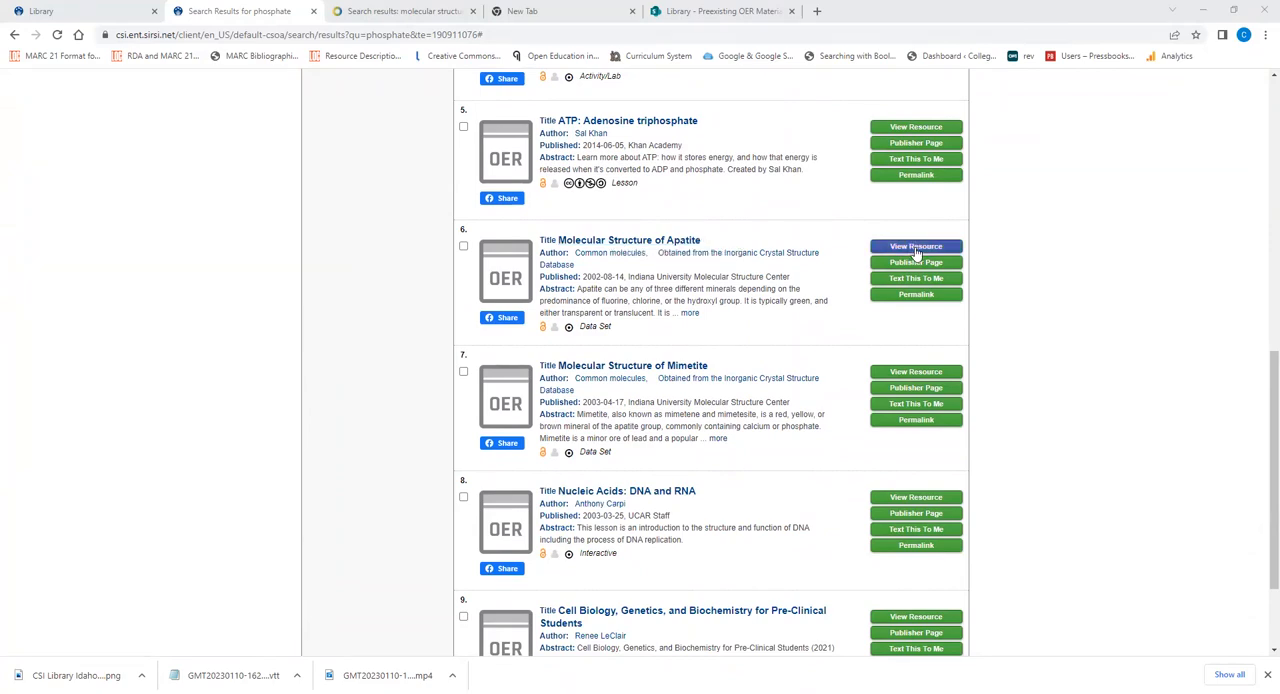
left_click(915, 246)
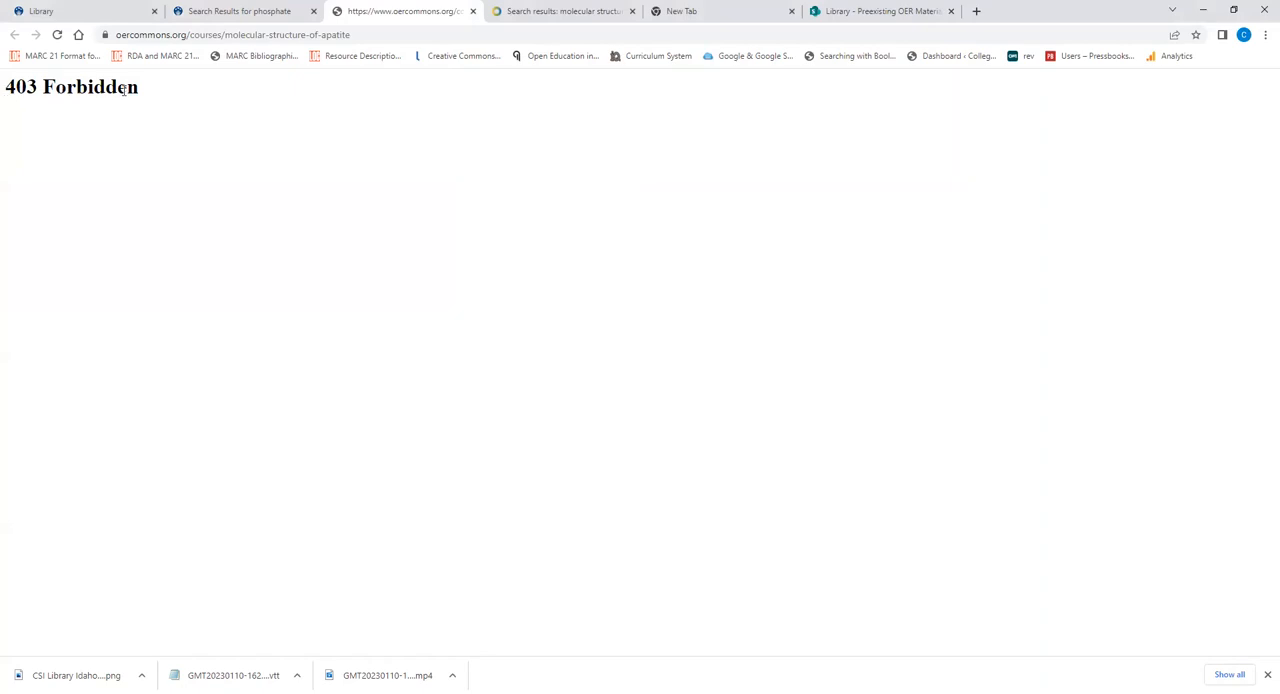
mouse_move(232, 11)
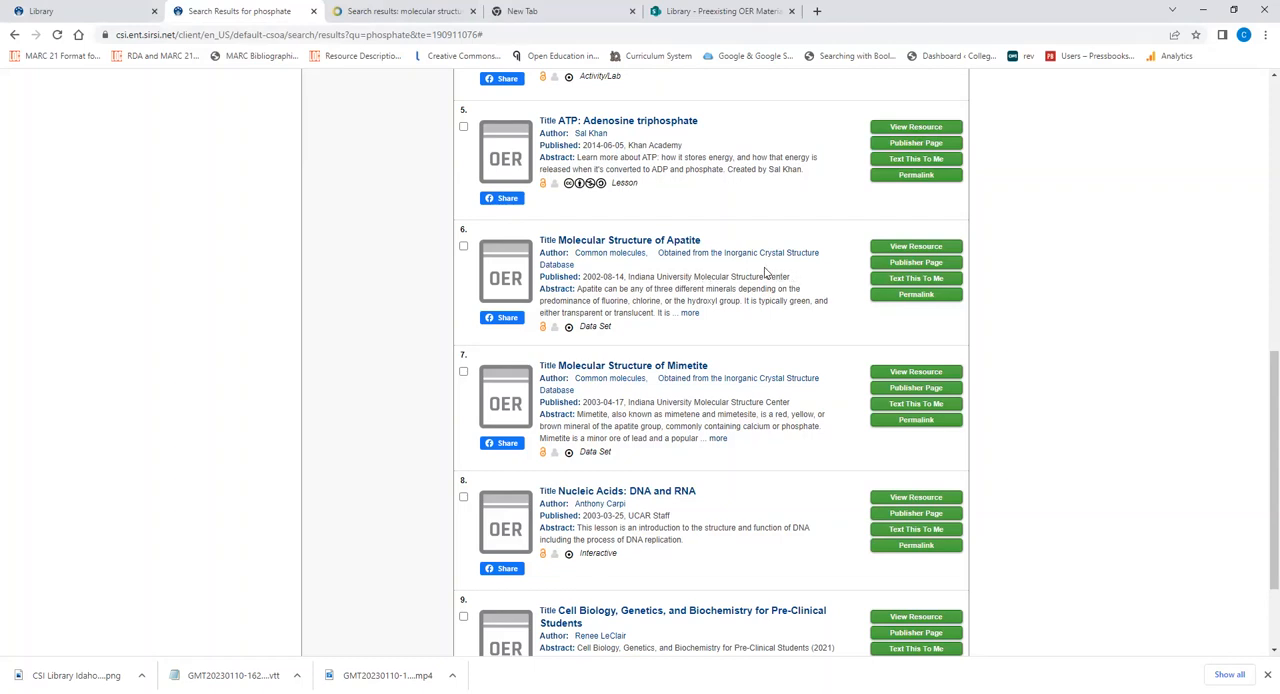
mouse_move(622, 260)
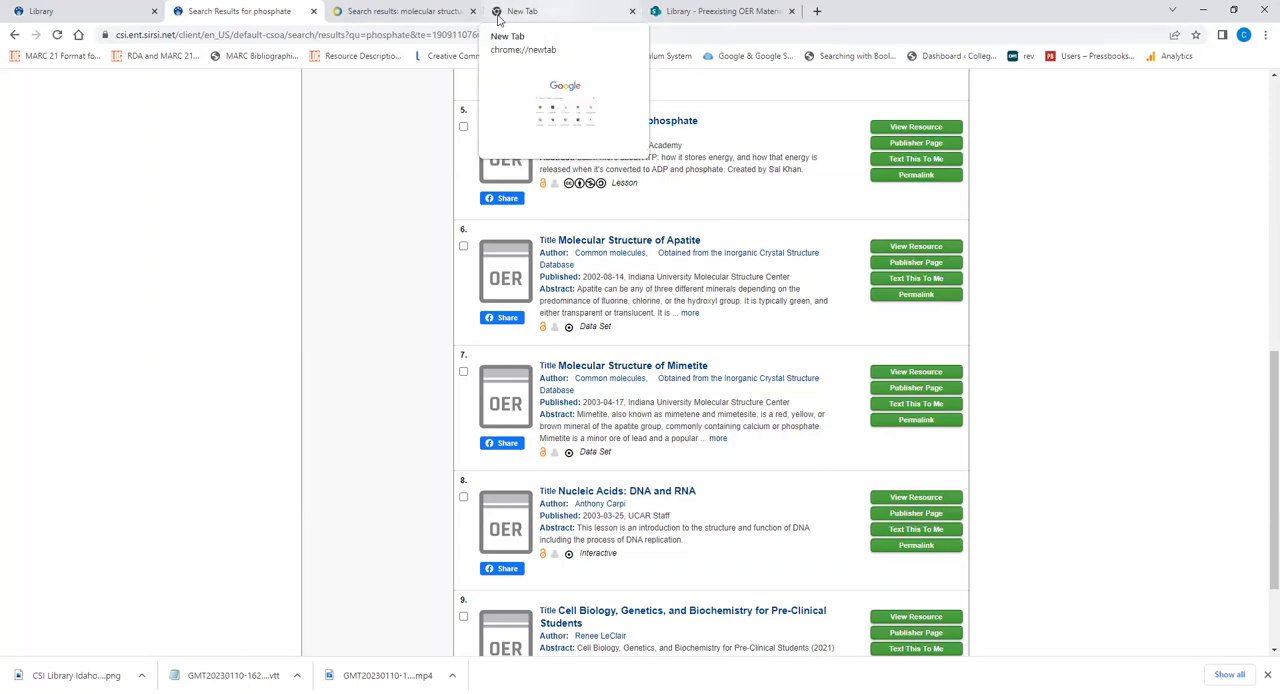
left_click(400, 11)
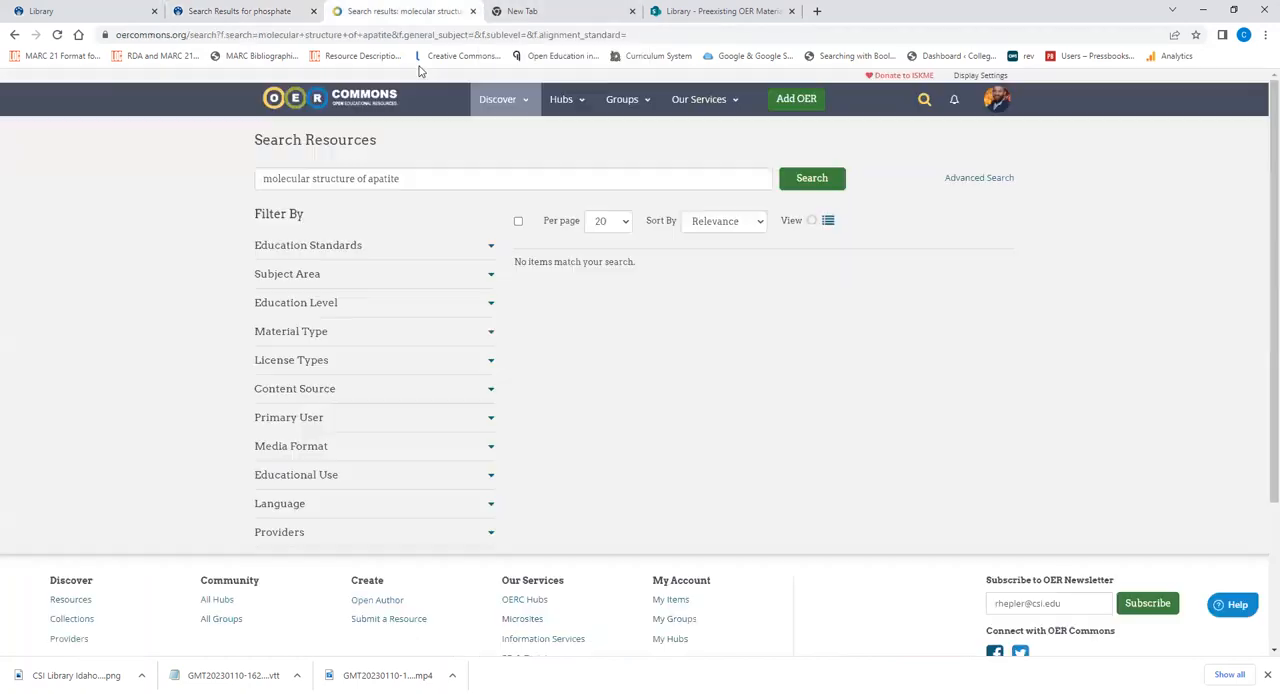
mouse_move(318, 98)
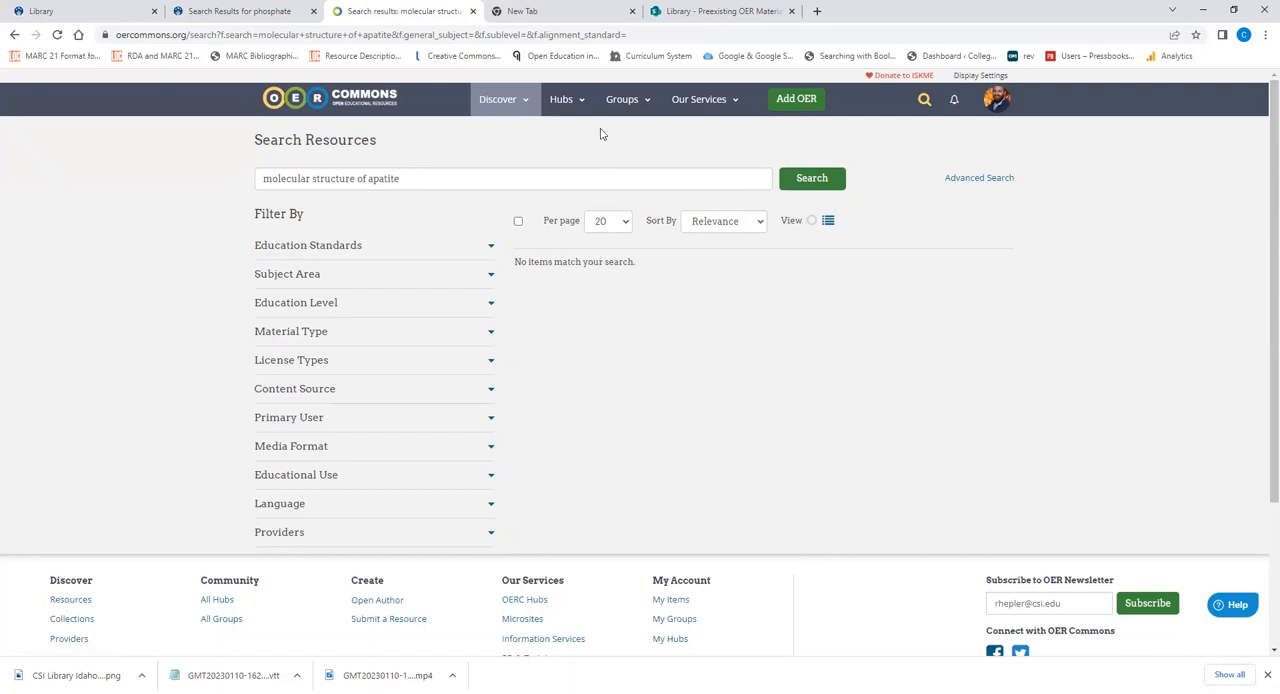
left_click(560, 11)
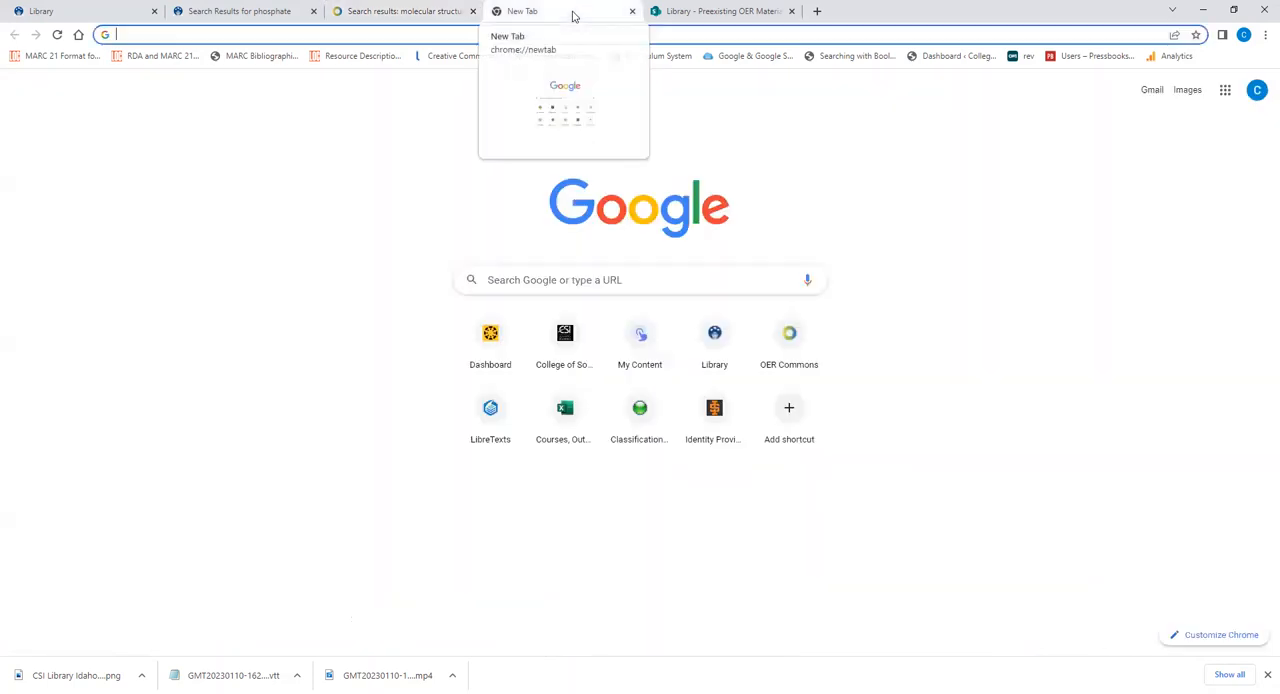
Google 'molecular structure of apatite oer' and open the Virtual Museum Apatite result in a new tab.
type("merlot.org")
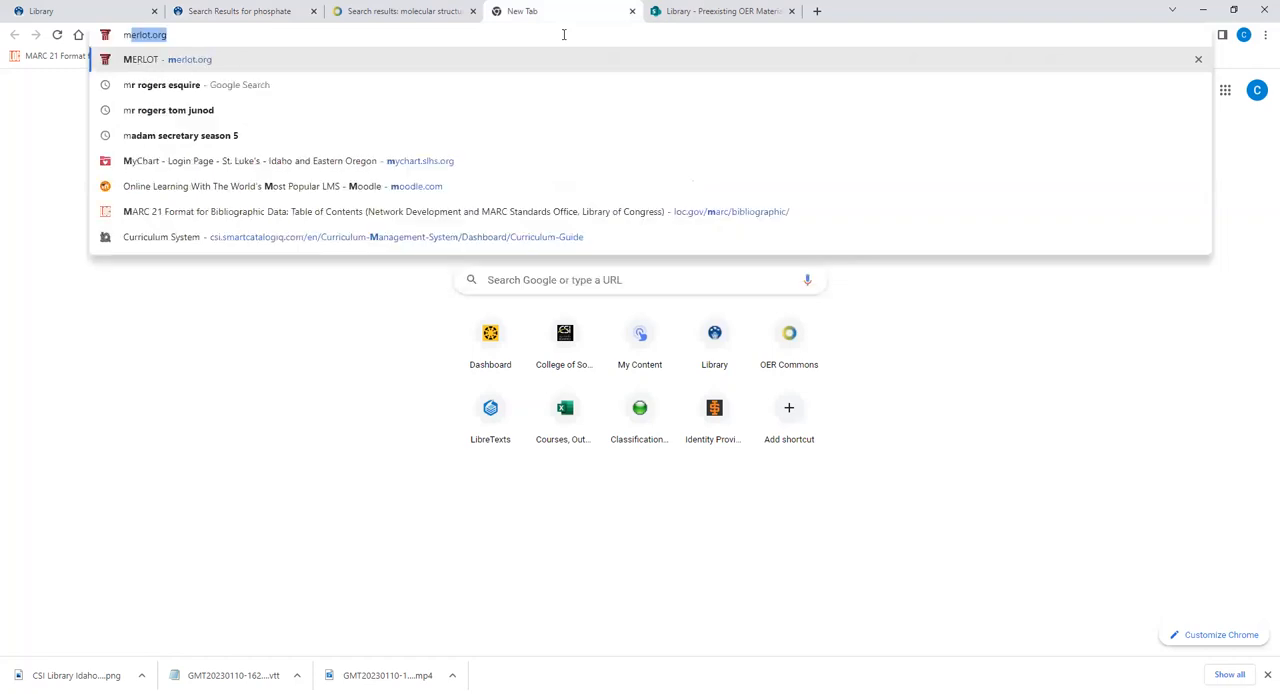
type("molecular structure")
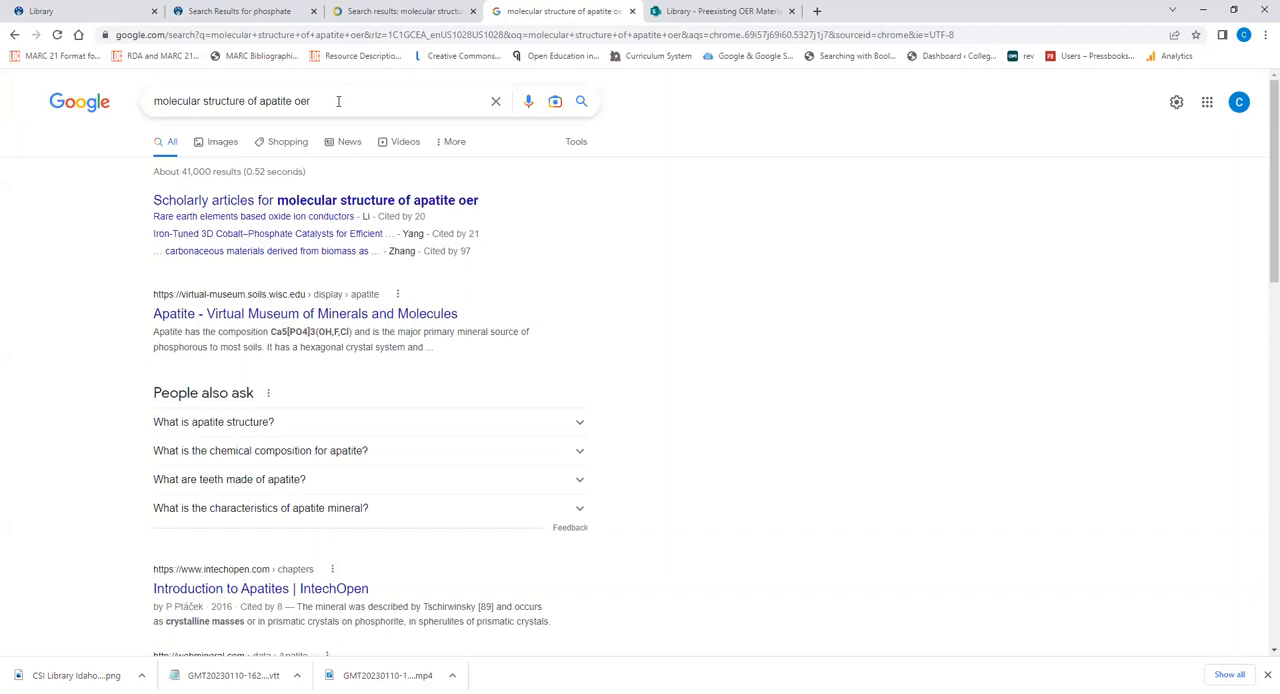
type("indiaia")
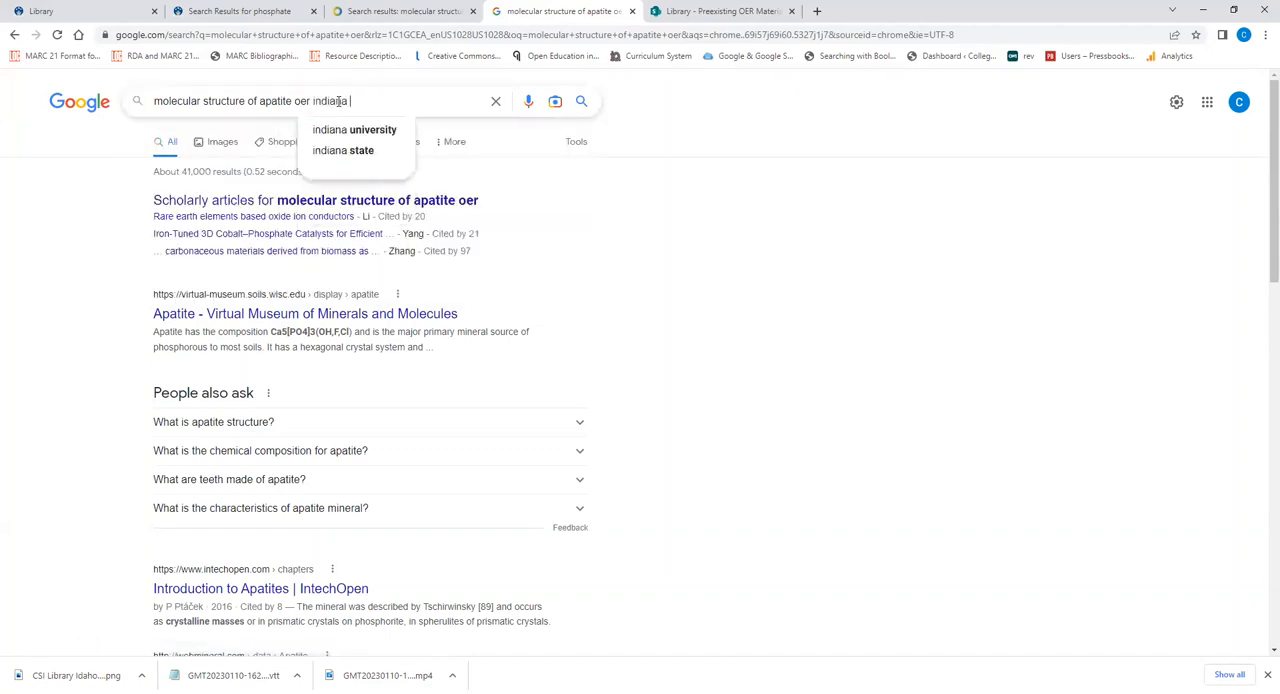
left_click(355, 129)
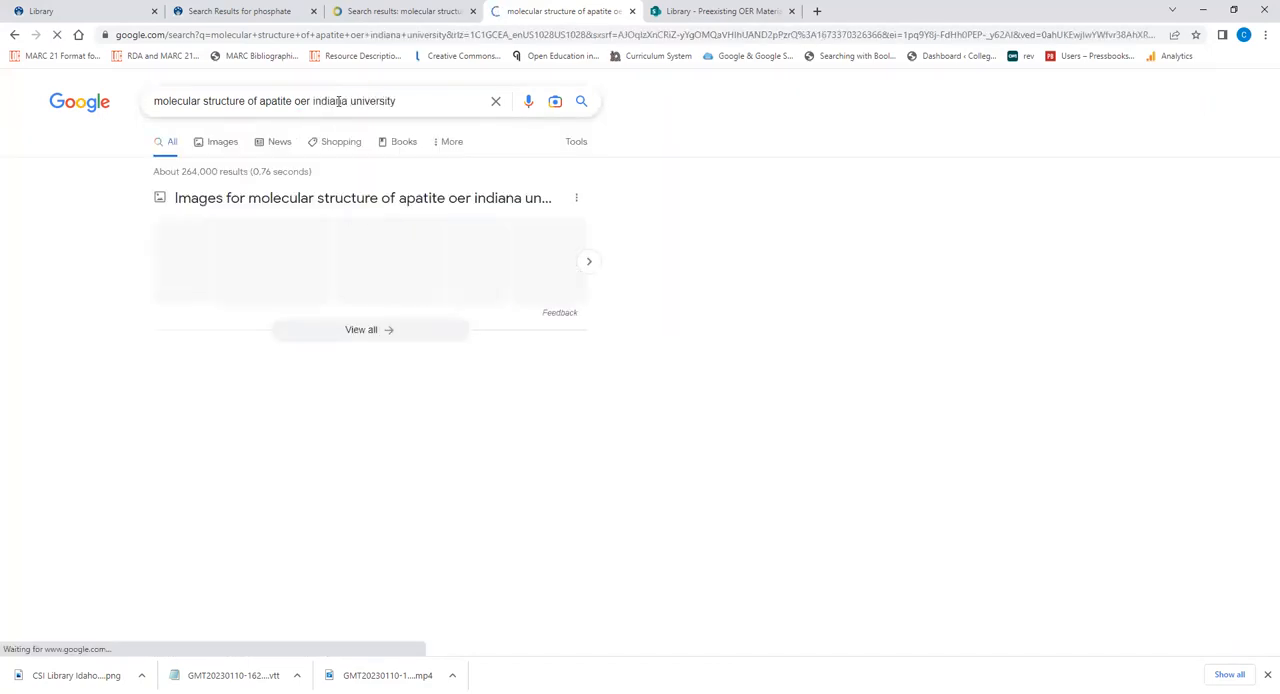
scroll("down", 3)
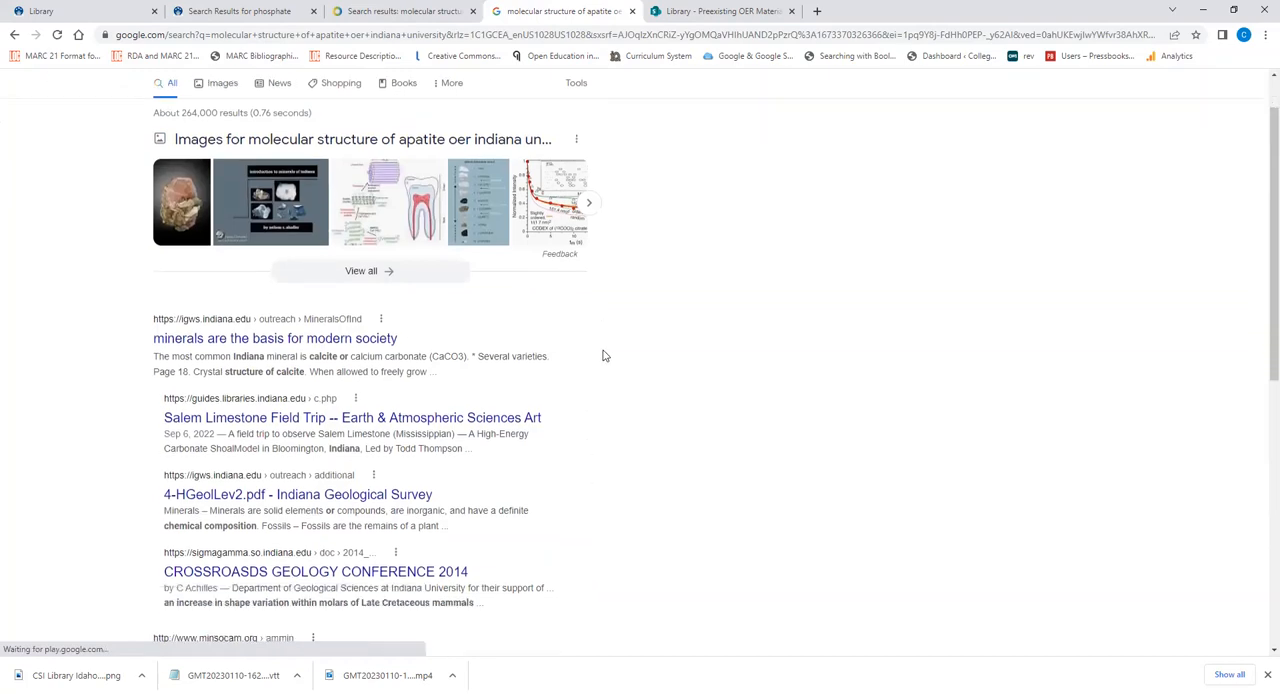
scroll("down", 3)
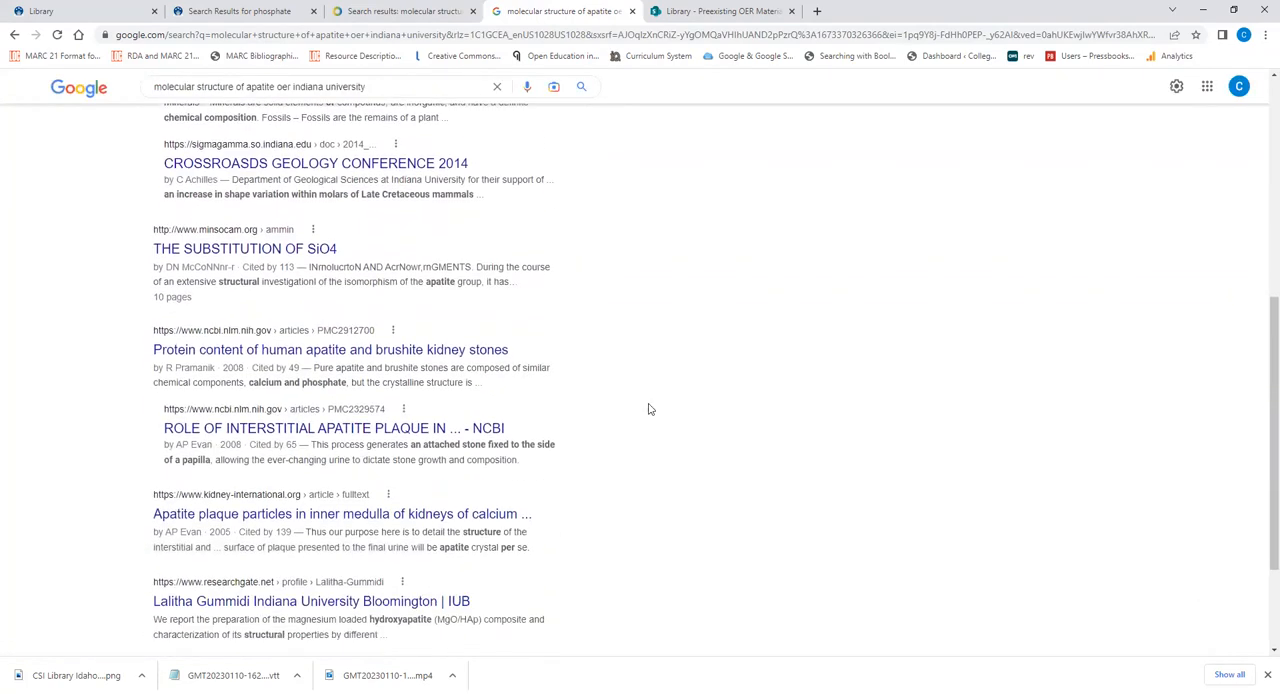
scroll("up", 3)
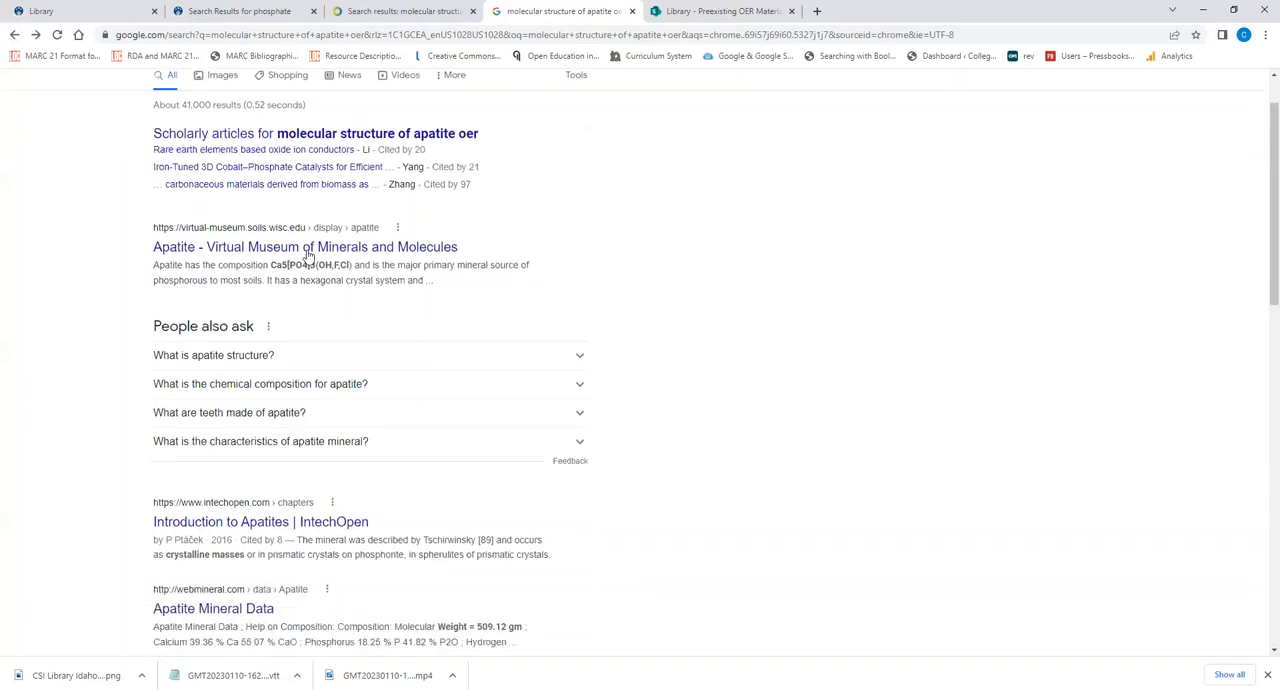
right_click(305, 247)
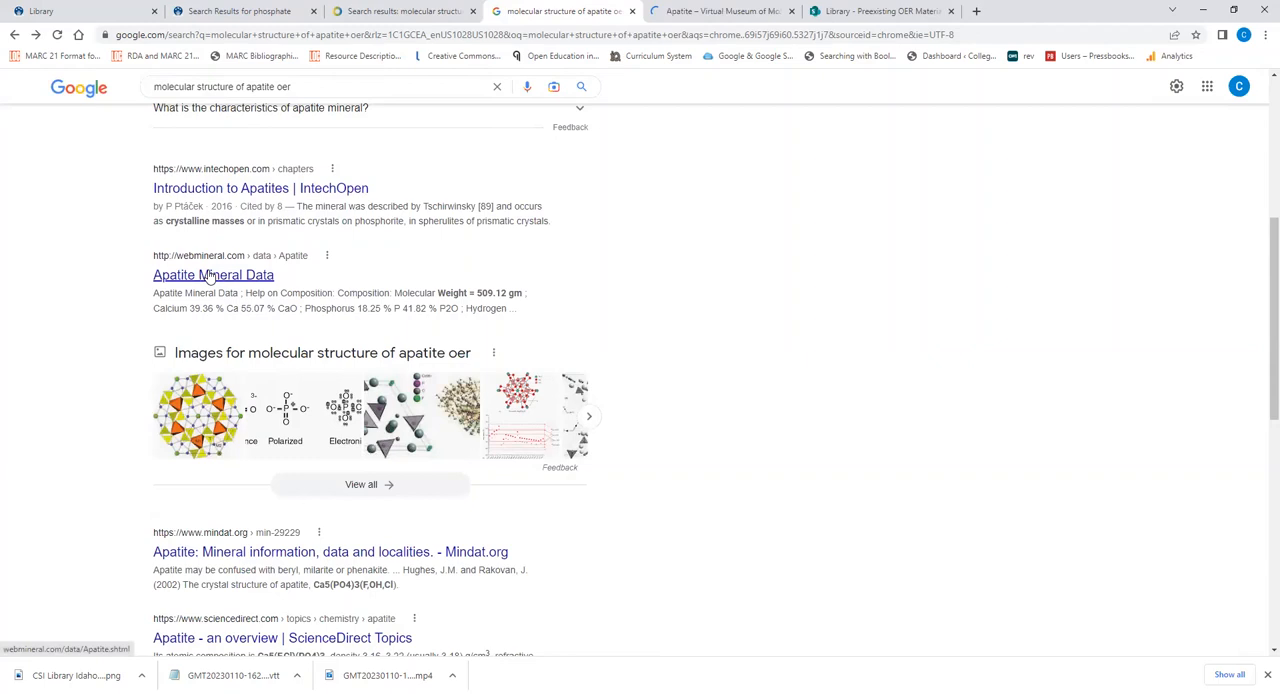
Switch to the Virtual Museum Apatite tab and scroll through its structure page.
left_click(729, 11)
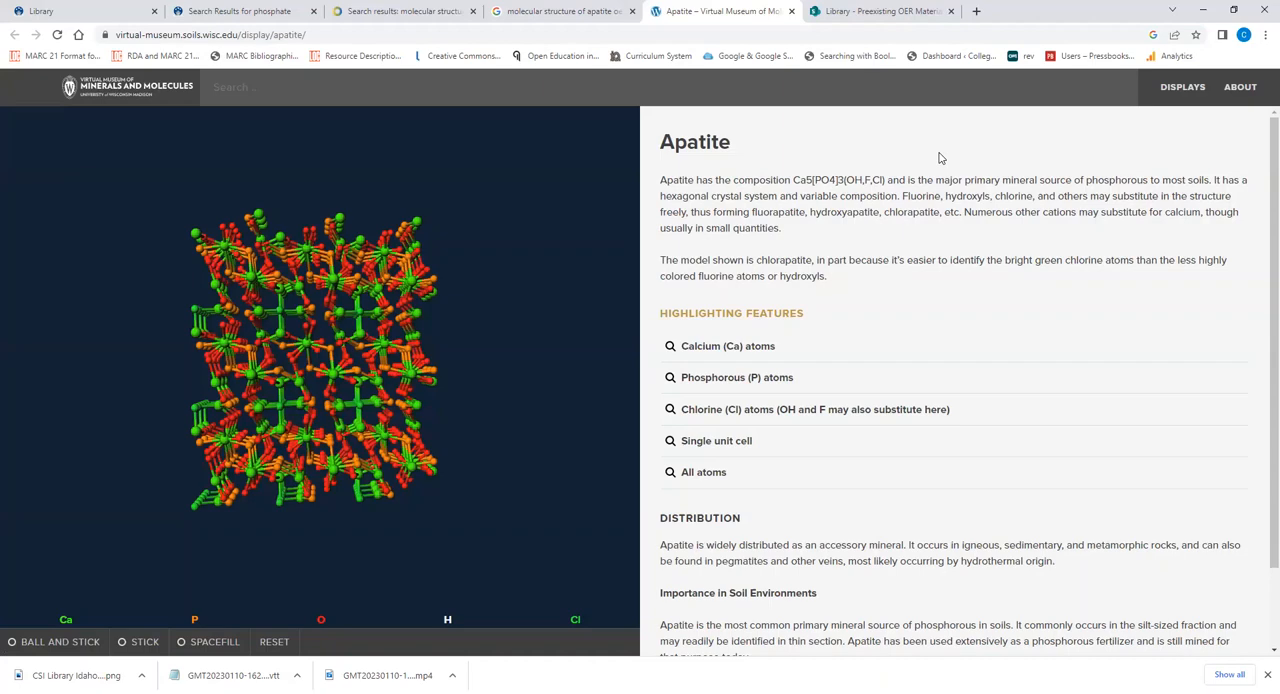
scroll("down", 3)
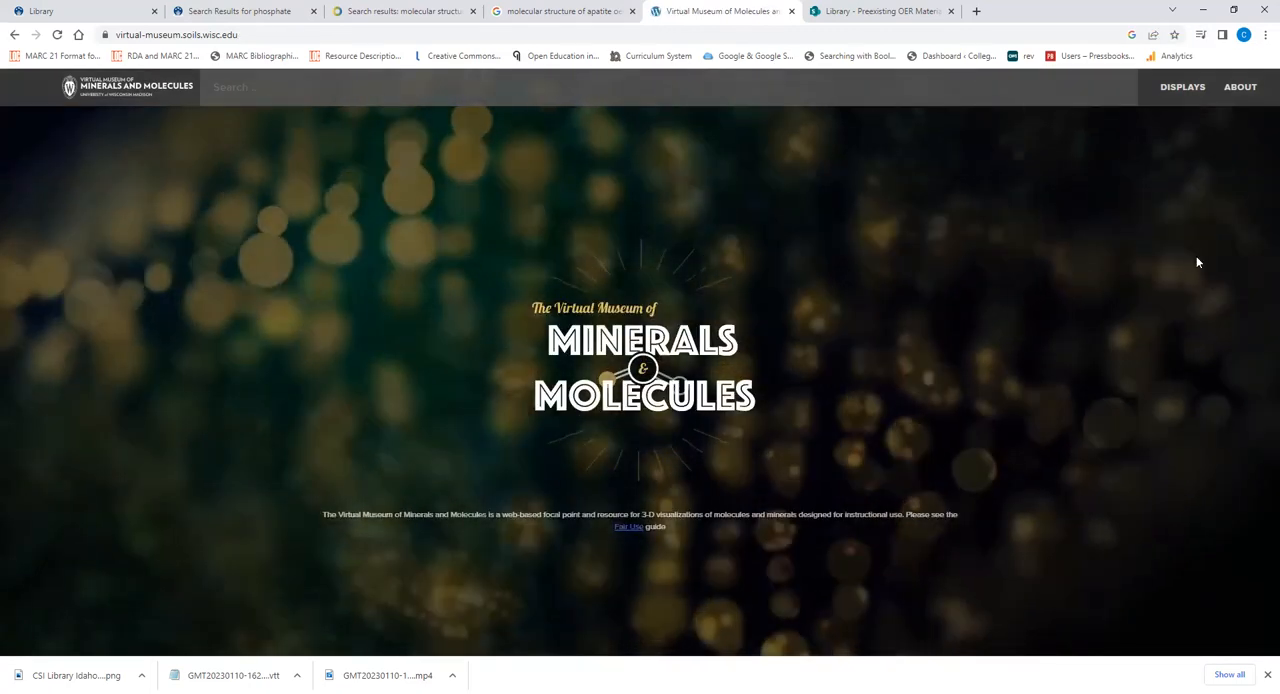
Open the museum's About page and find its single 'copyright' mention.
left_click(1239, 86)
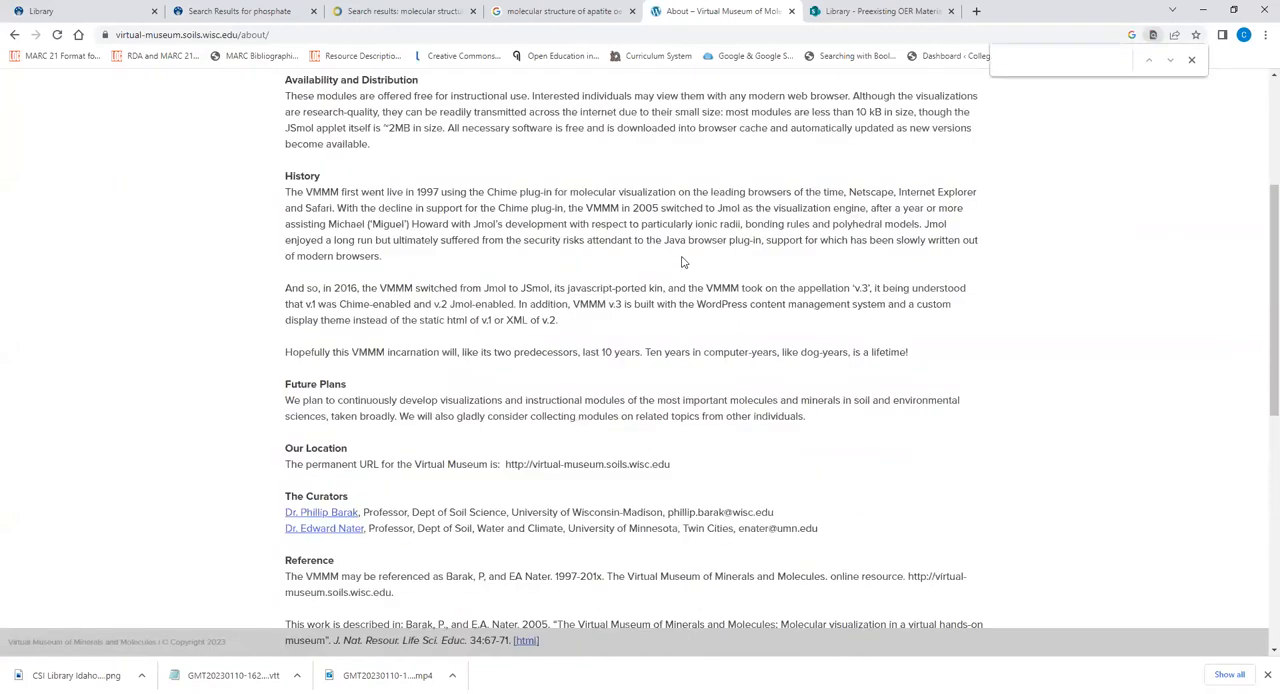
type("copyright")
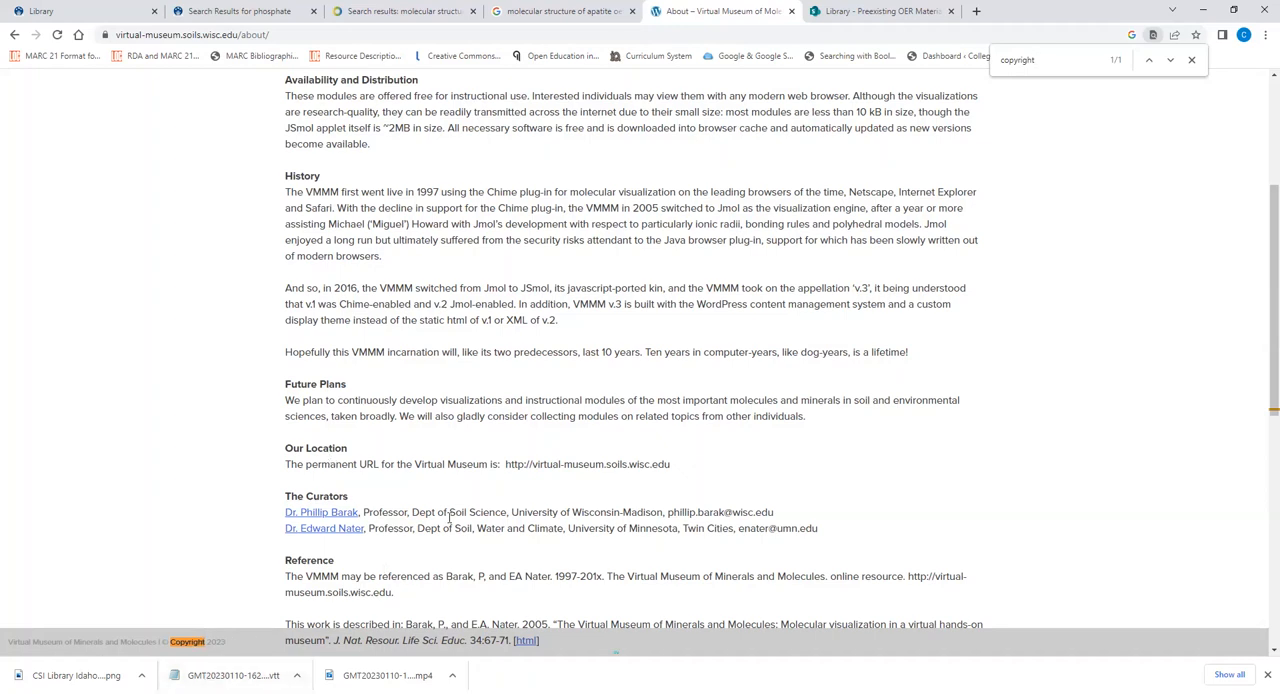
mouse_move(684, 317)
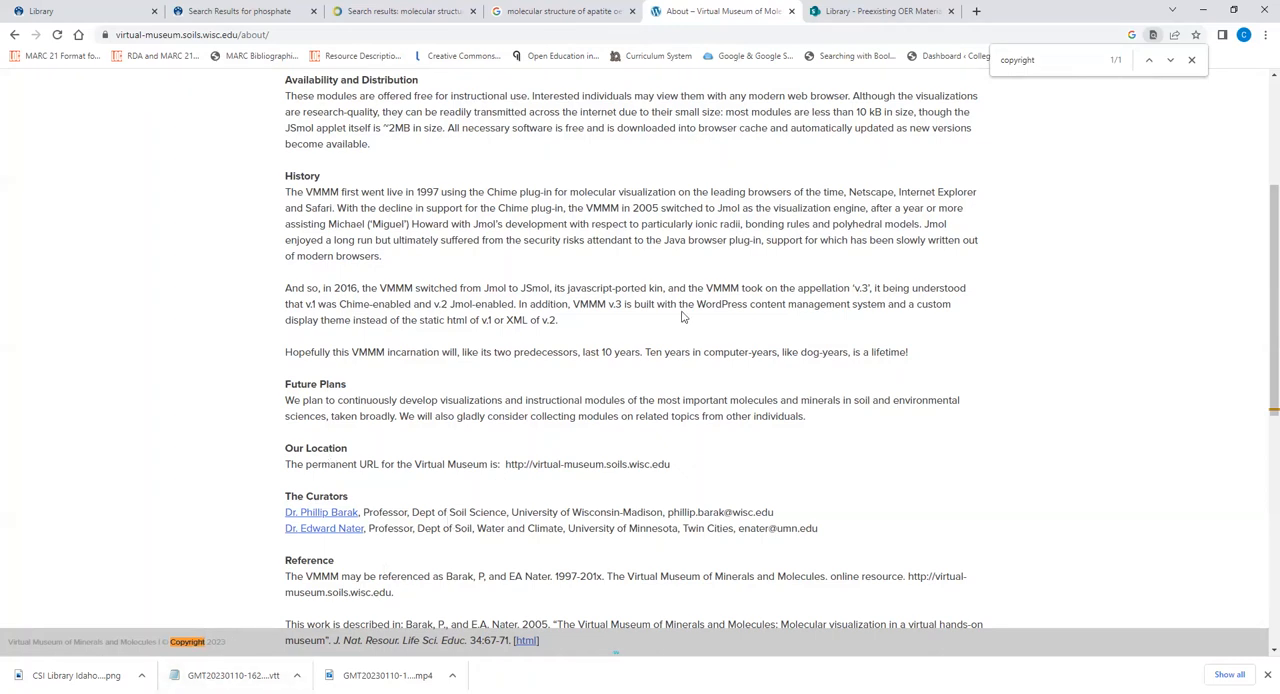
mouse_move(792, 11)
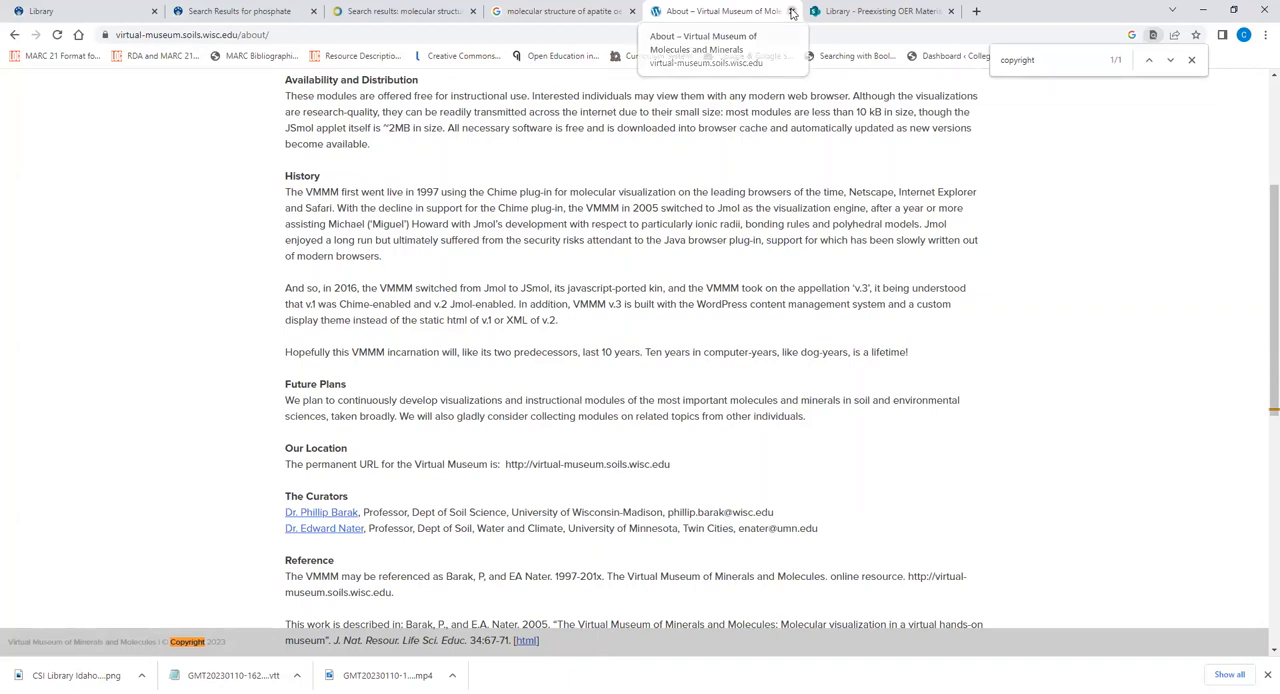
Close the Virtual Museum About page tab.
left_click(565, 11)
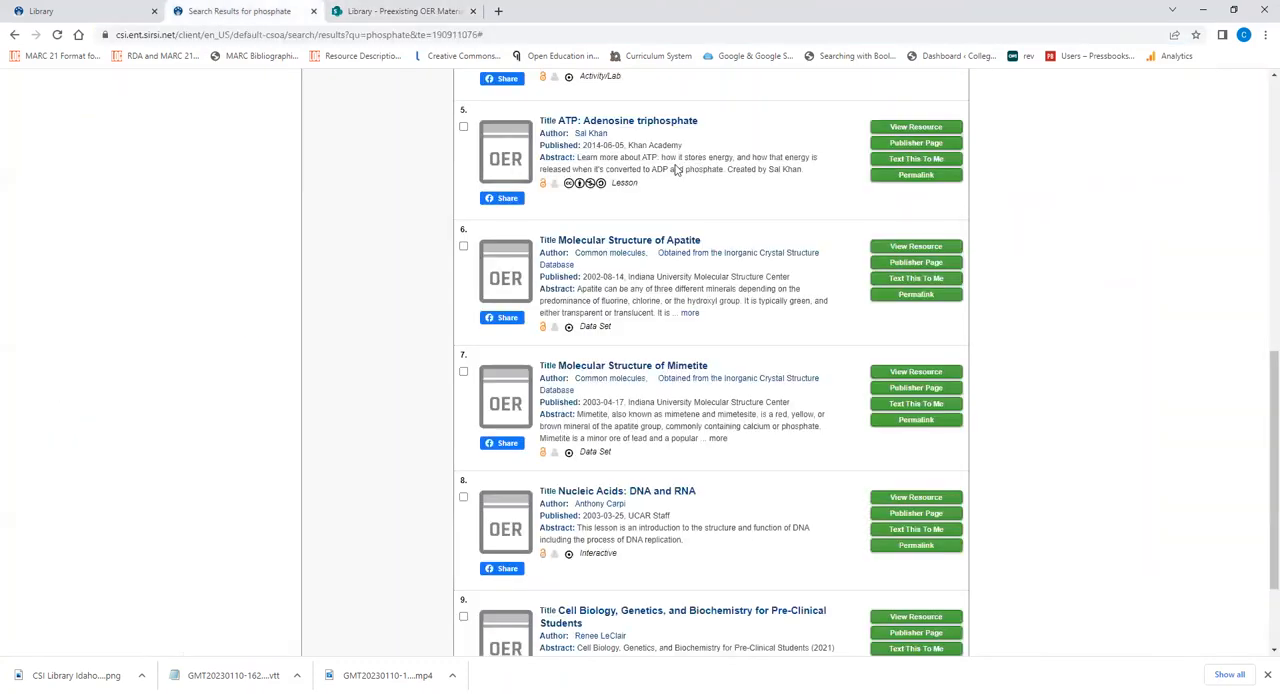
mouse_move(773, 258)
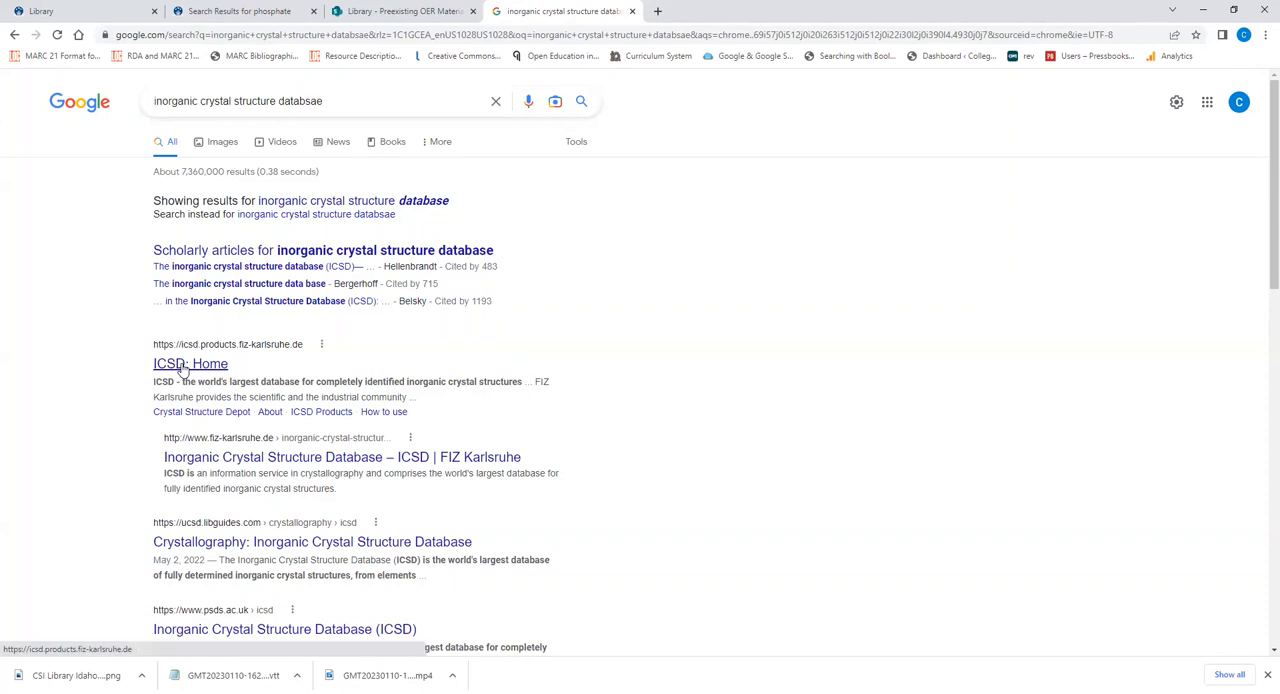
Open the 'ICSD: Home' result, scroll the home page, and head to LOGIN TO ICSD.
left_click(190, 363)
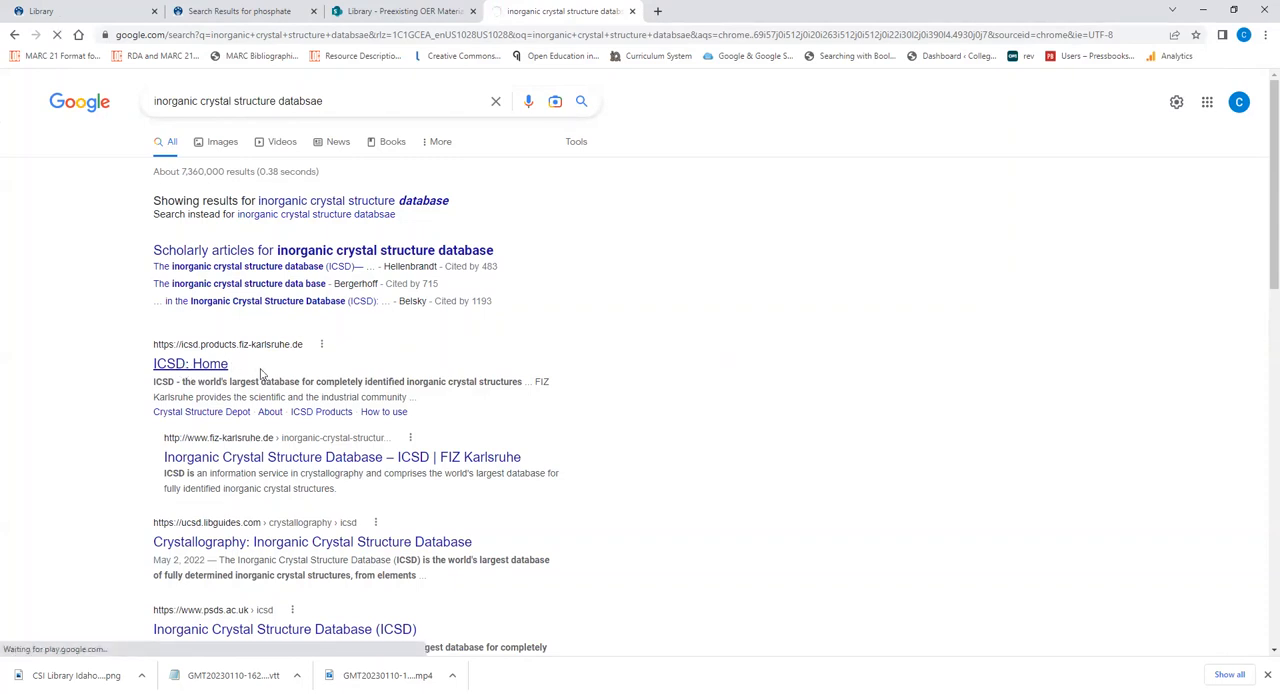
left_click(190, 363)
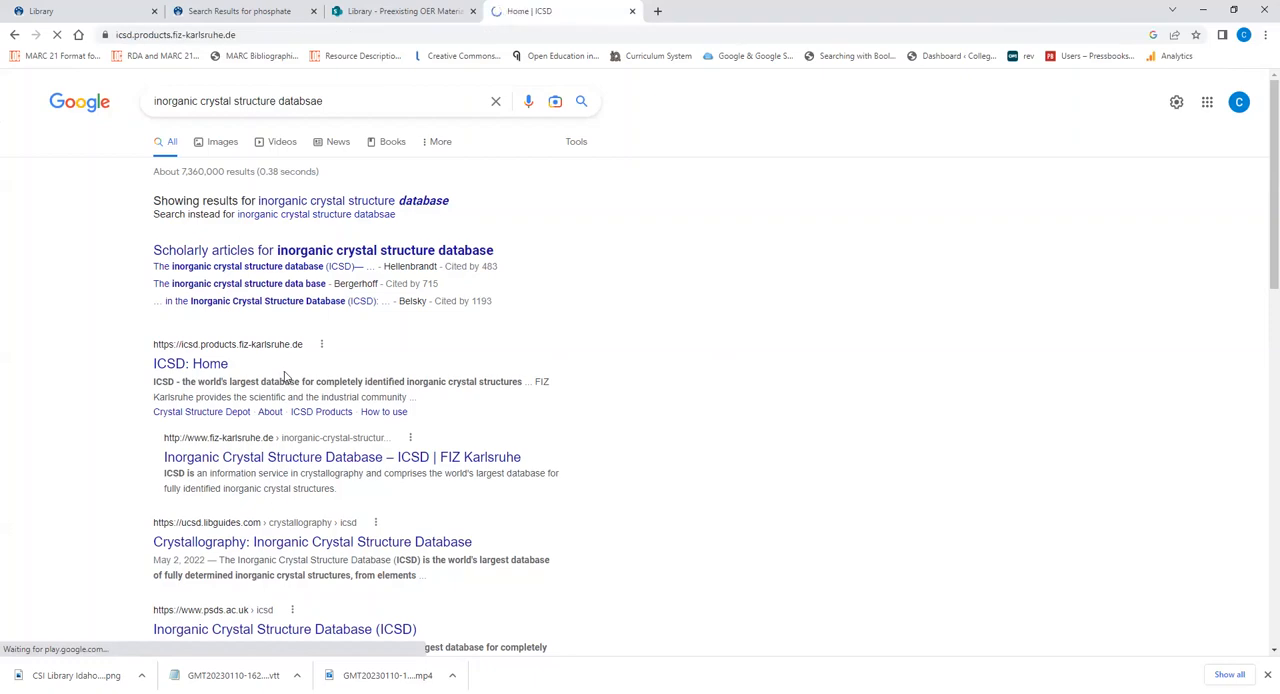
mouse_move(333, 376)
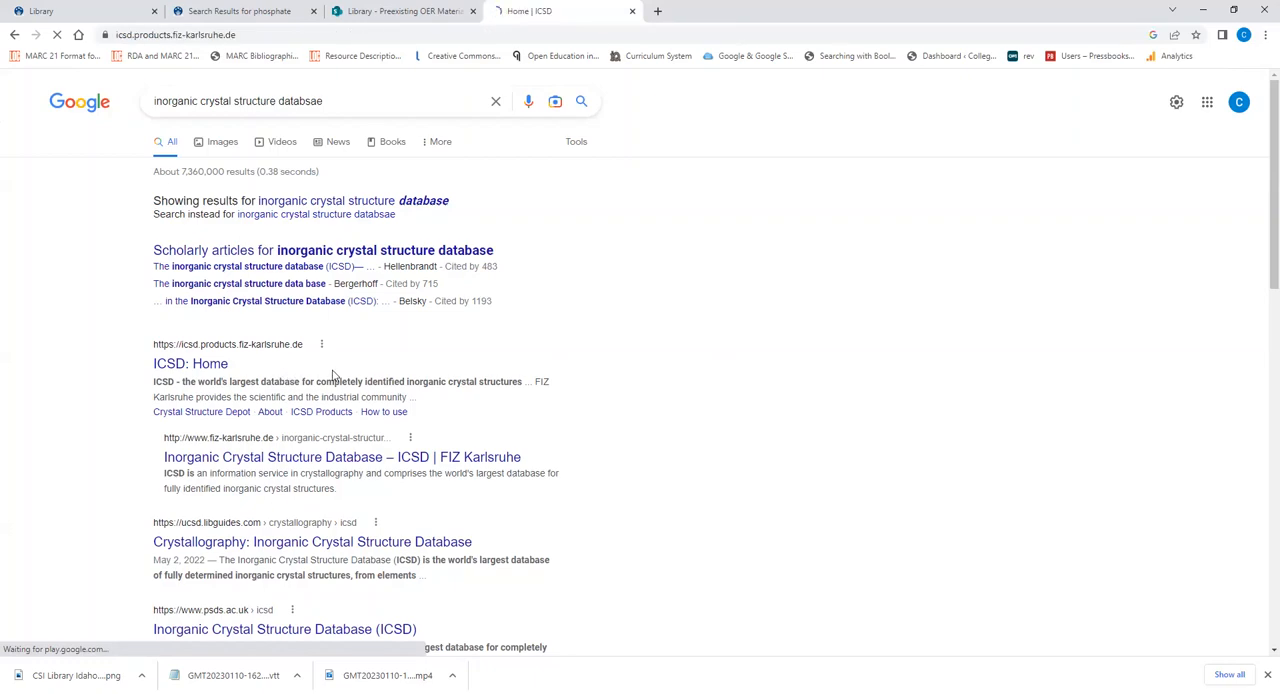
left_click(189, 363)
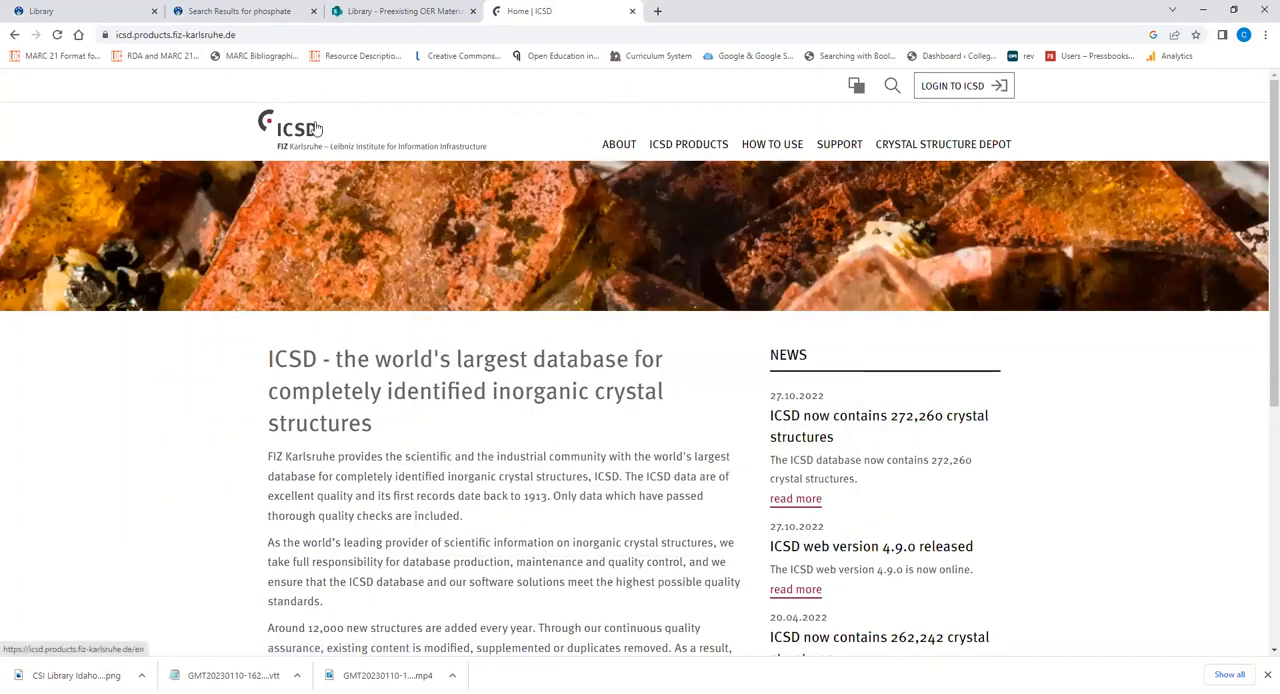
mouse_move(315, 128)
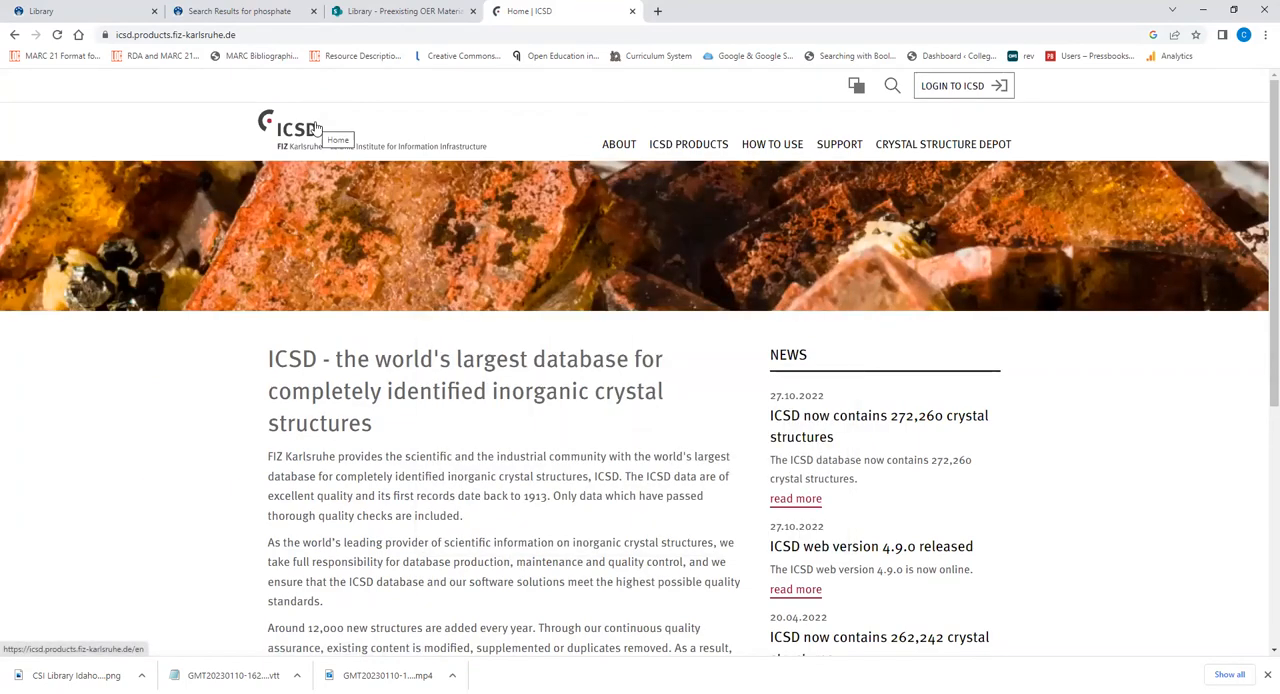
scroll("down", 3)
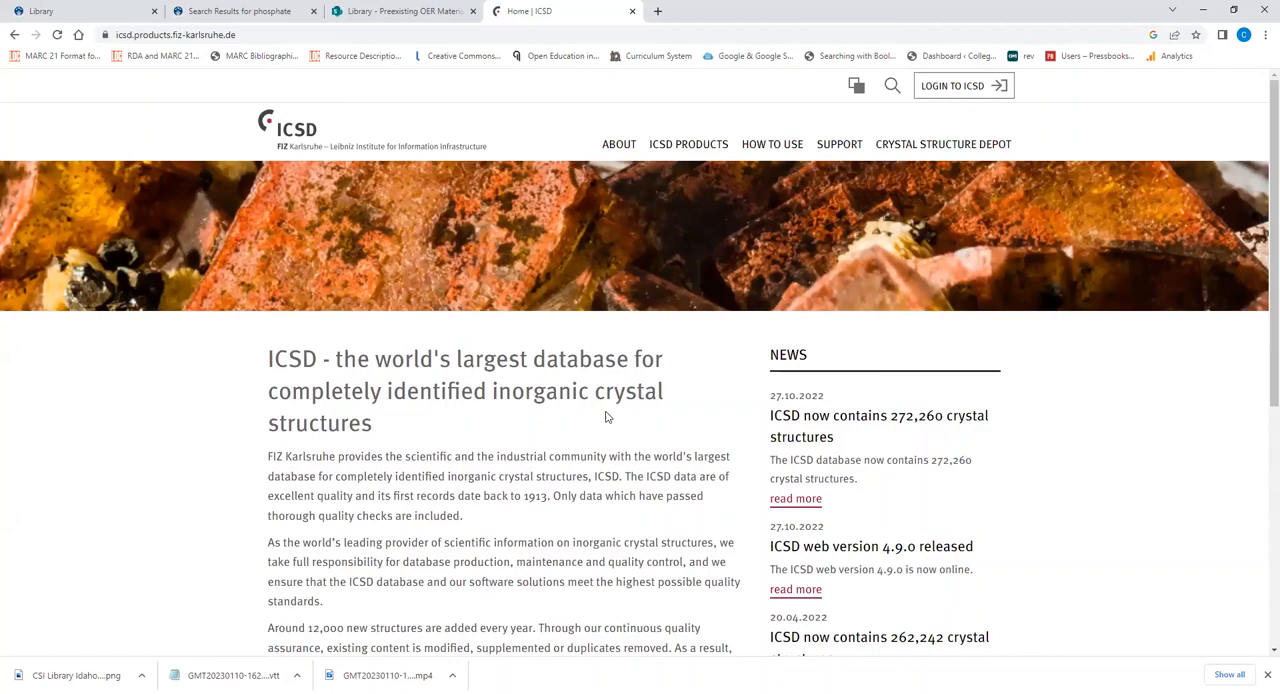
mouse_move(978, 86)
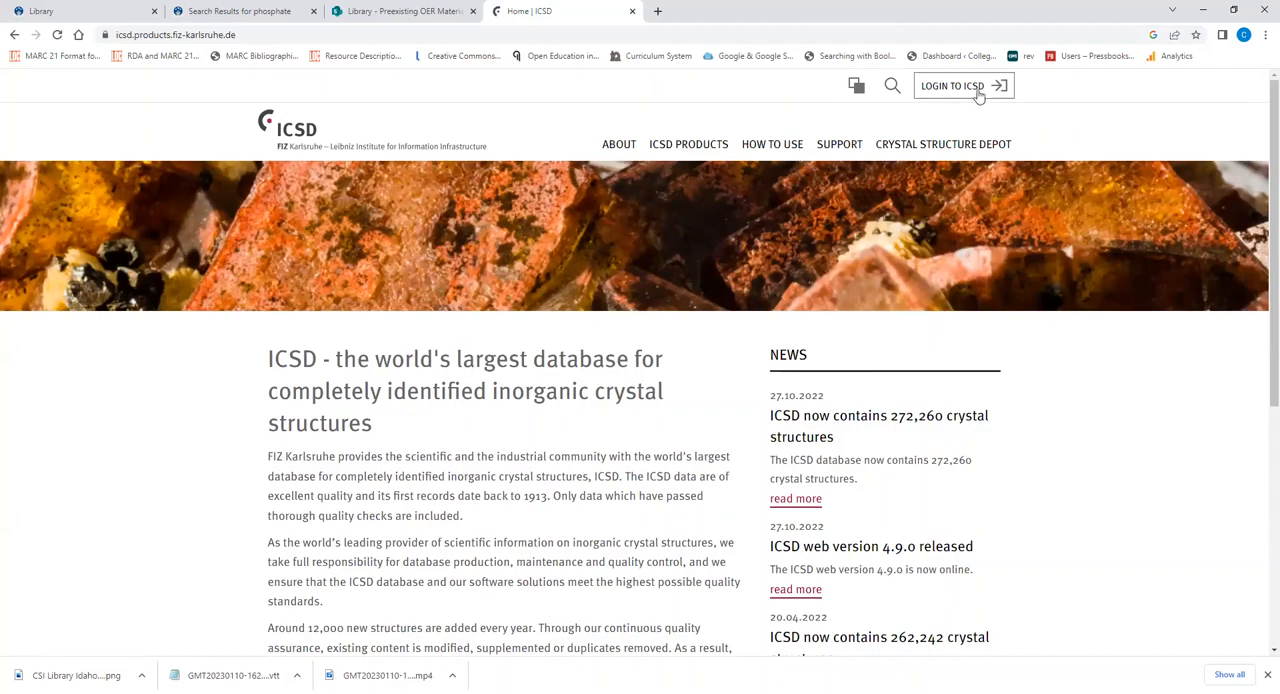
left_click(963, 85)
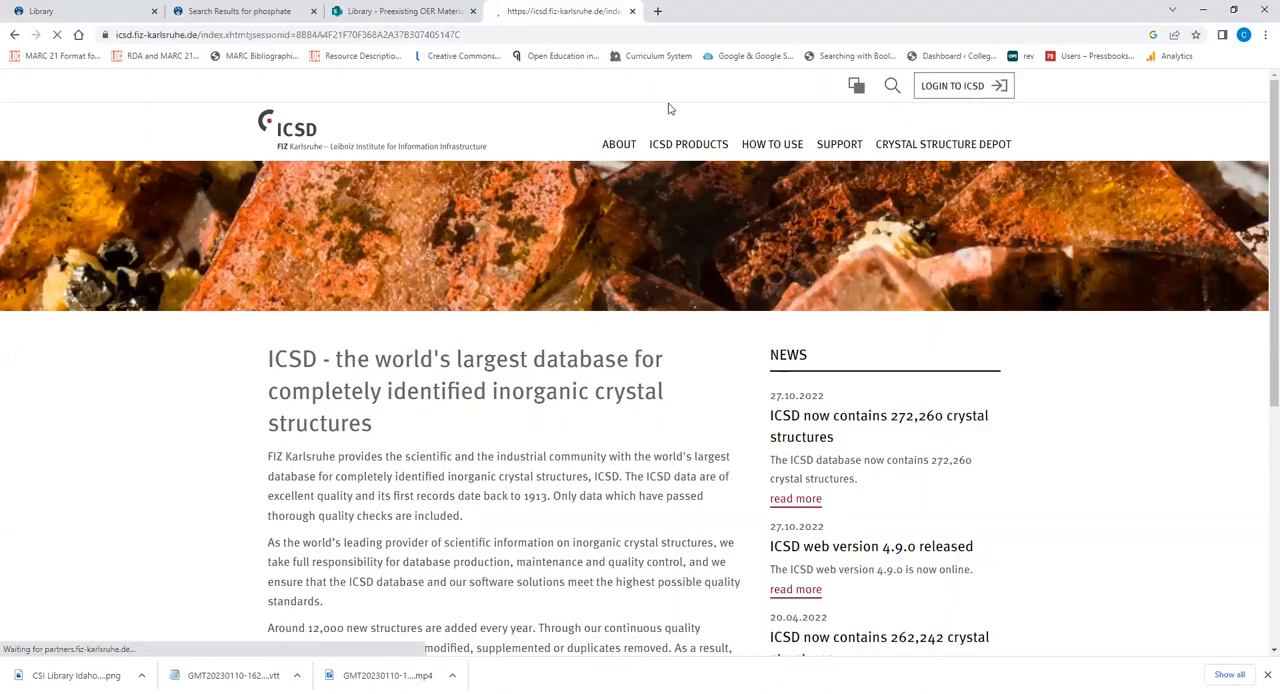